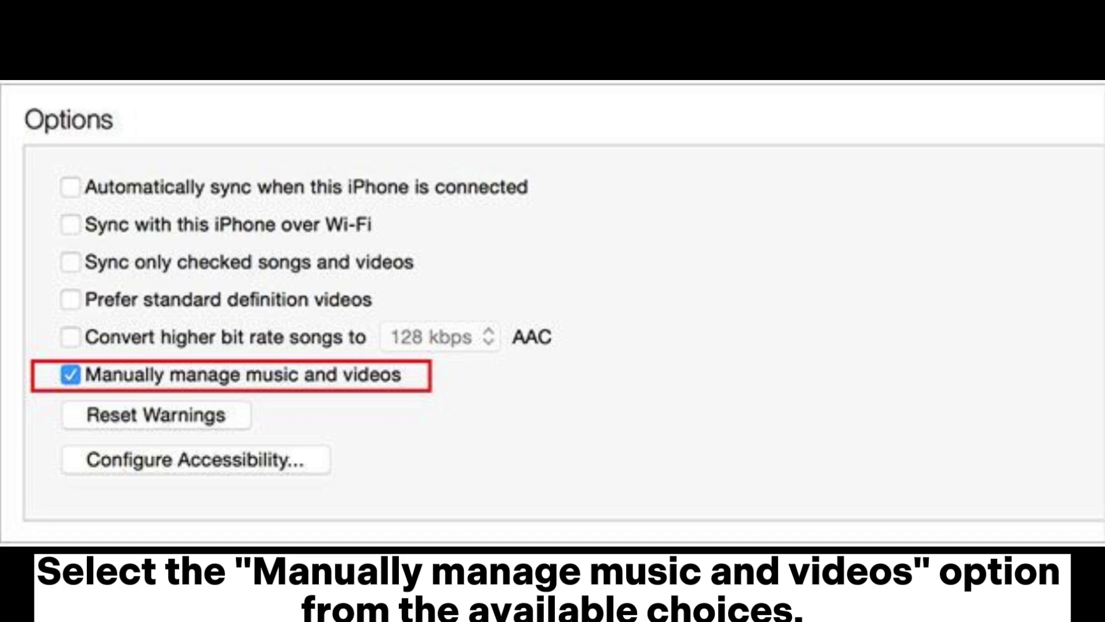
Step: Enable 'Manually manage music and videos' and reach 'Add File to Library...' in the File menu
{"action": "left_click", "coordinate": [187, 36]}
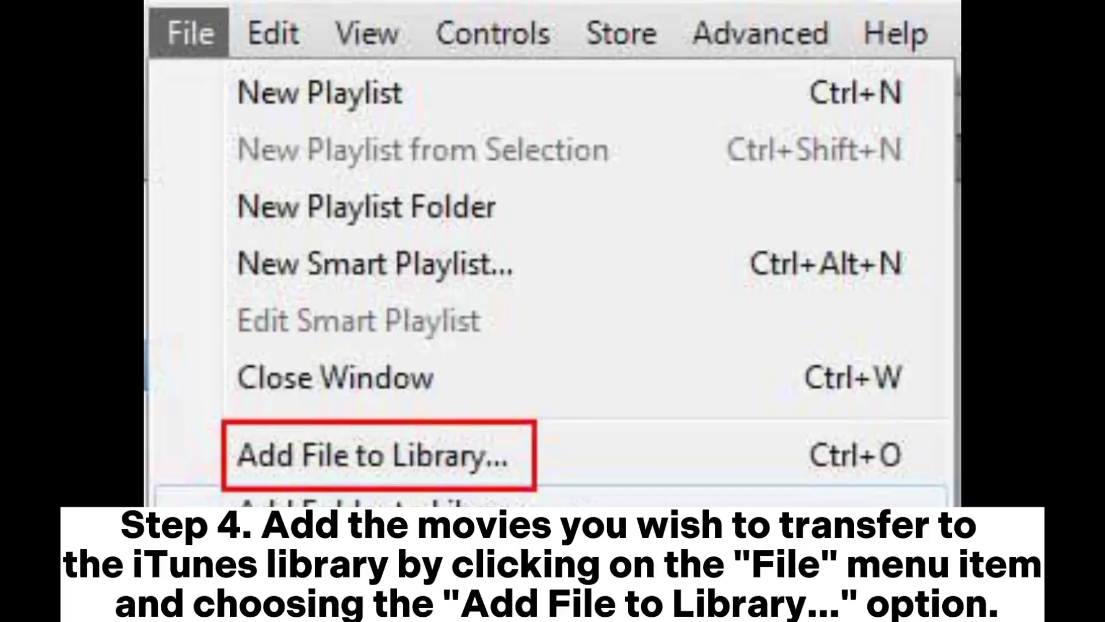